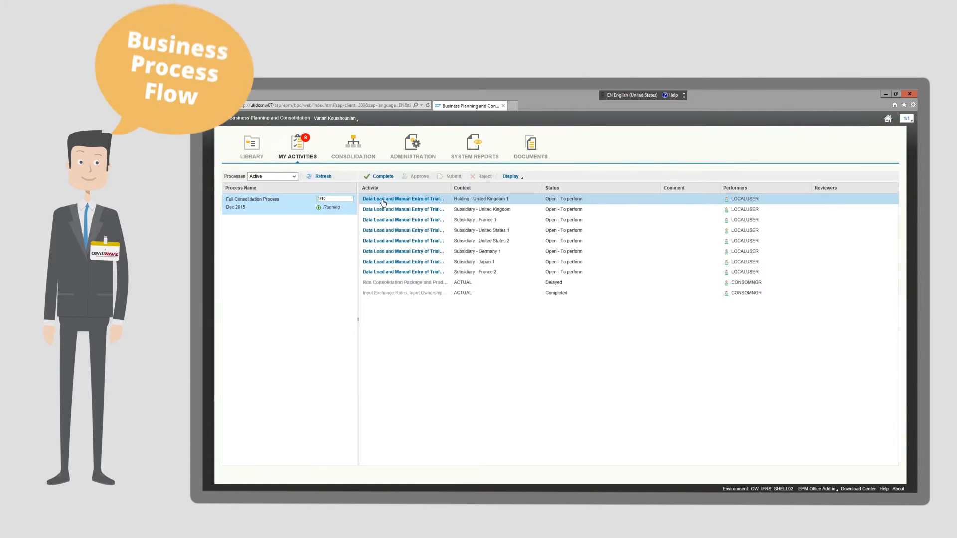
- Reach Ownership Manager via the data load activity and show E0's consolidation method choices in S_GROUP
left_click(403, 198)
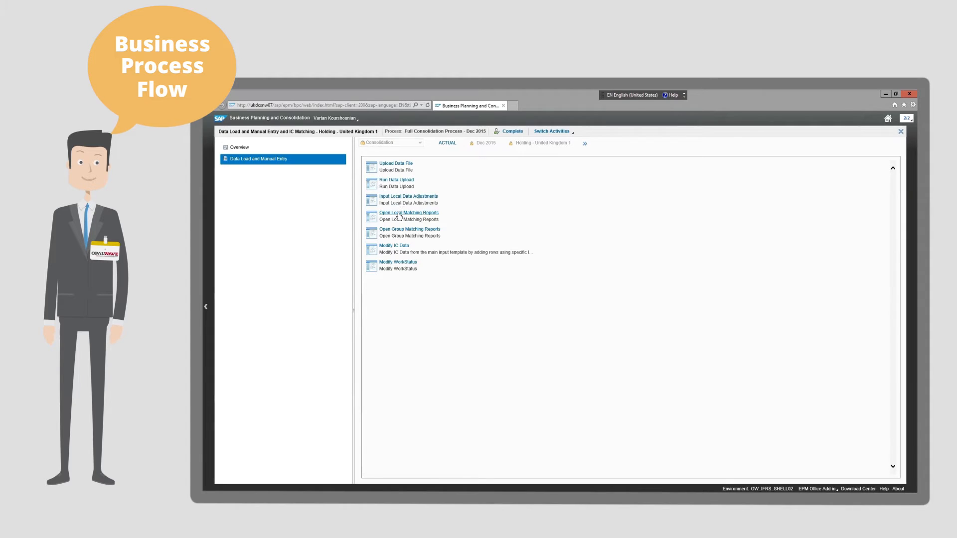
left_click(409, 213)
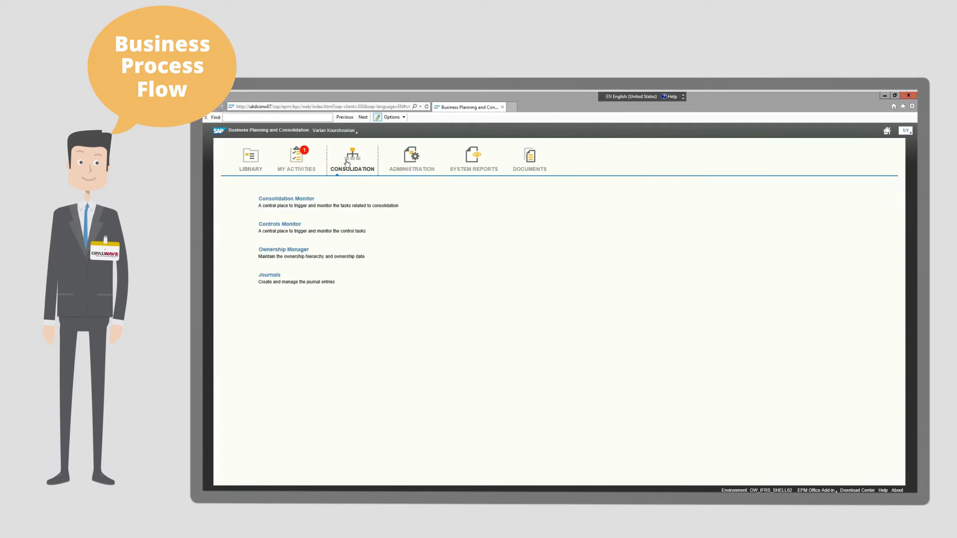
left_click(283, 249)
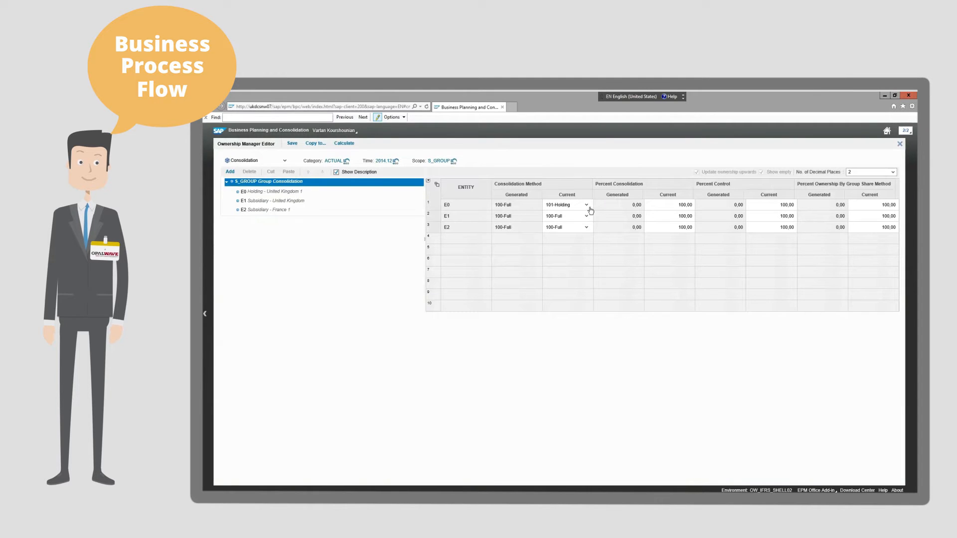
left_click(670, 206)
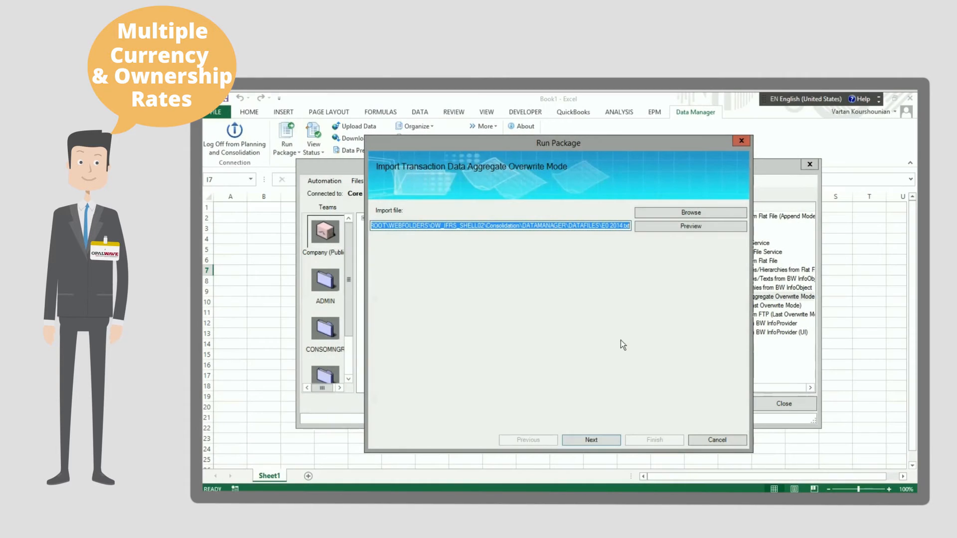
- Run the import package with the E0 2014.txt data file from the server
left_click(690, 212)
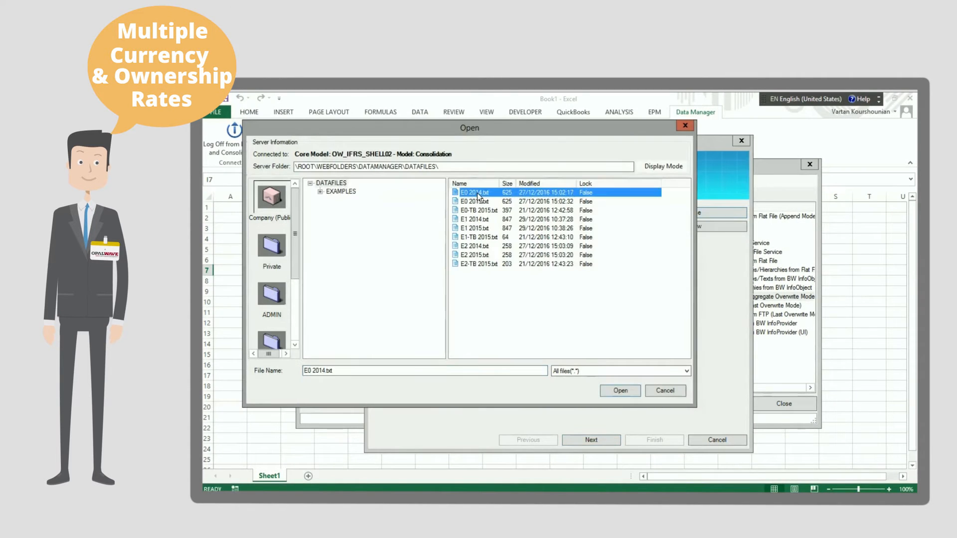
left_click(620, 391)
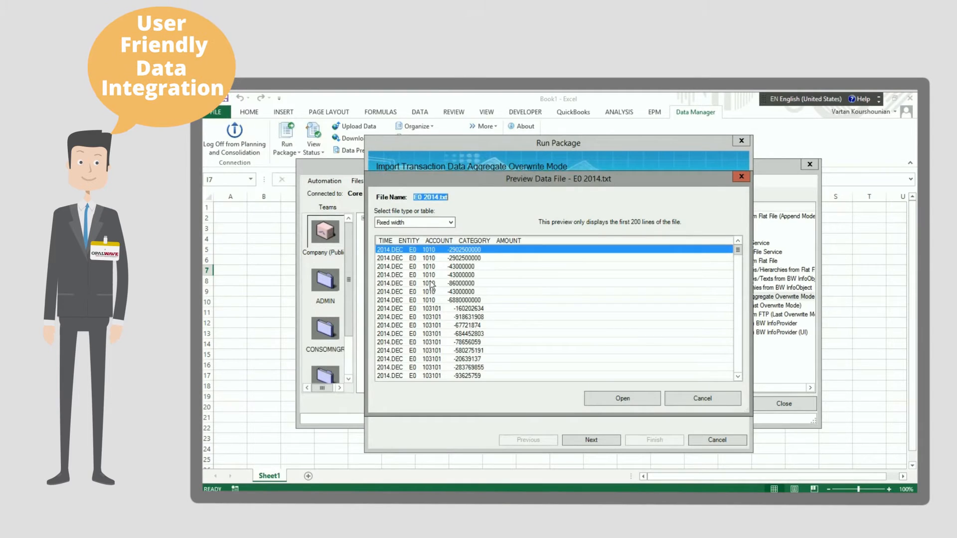
left_click(622, 399)
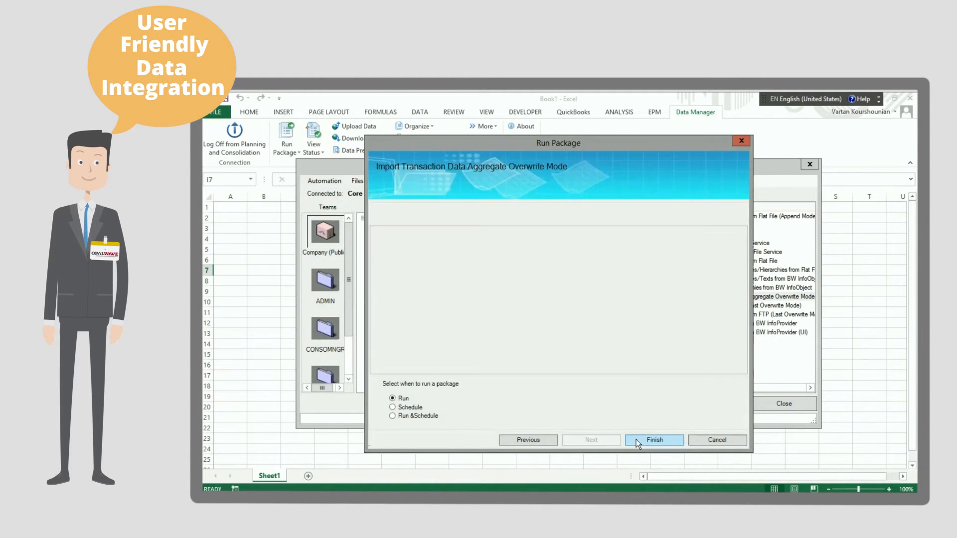
left_click(654, 441)
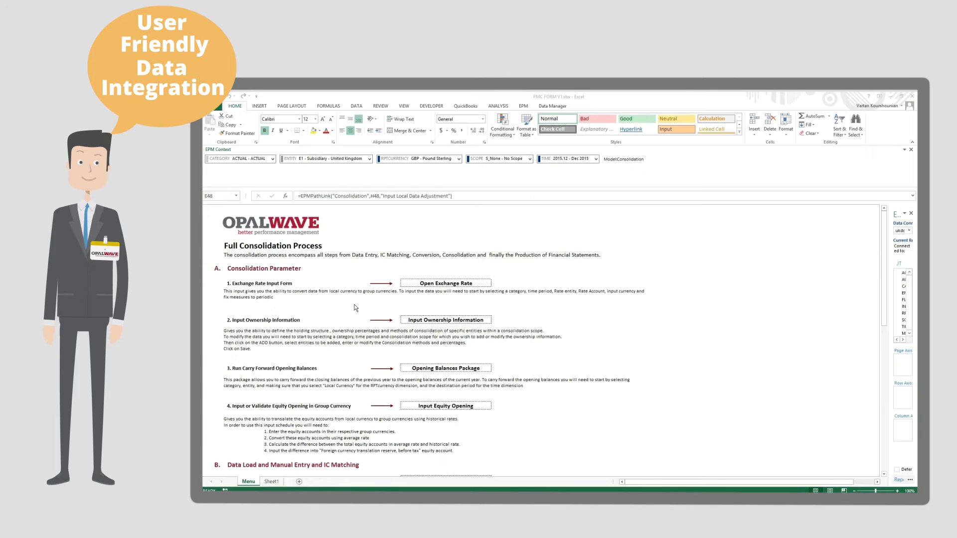
- Enter local data adjustments for holding United Kingdom 1 and save the 3 records to the database
scroll("down", 3)
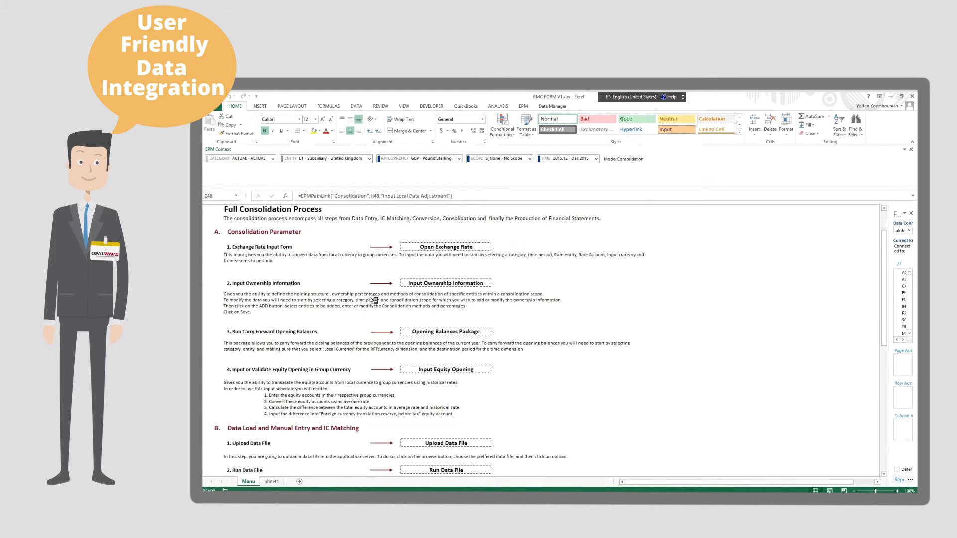
scroll("down", 3)
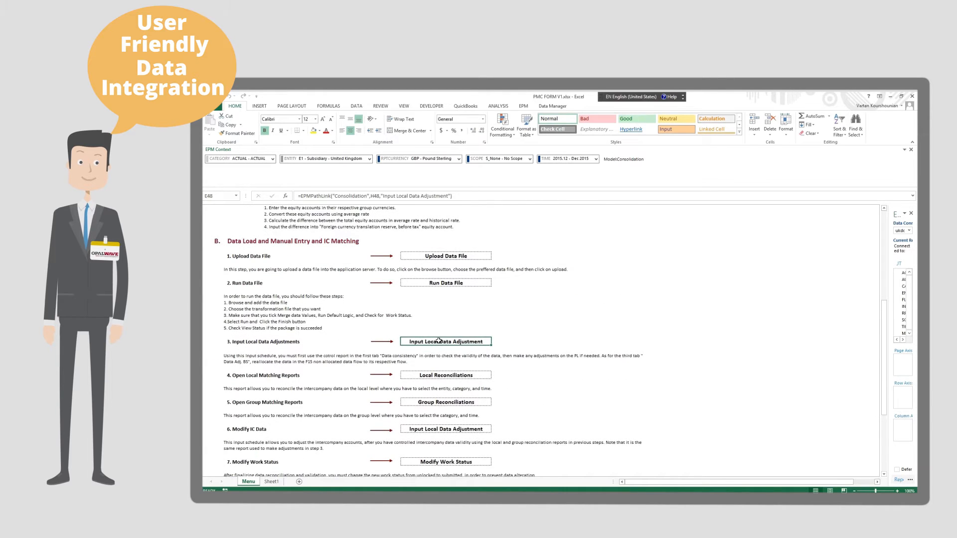
left_click(446, 341)
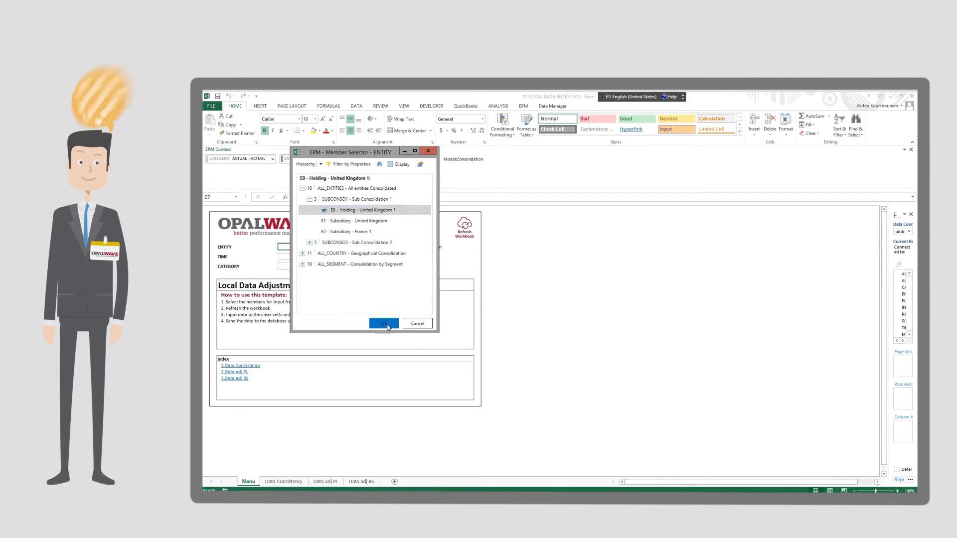
left_click(383, 323)
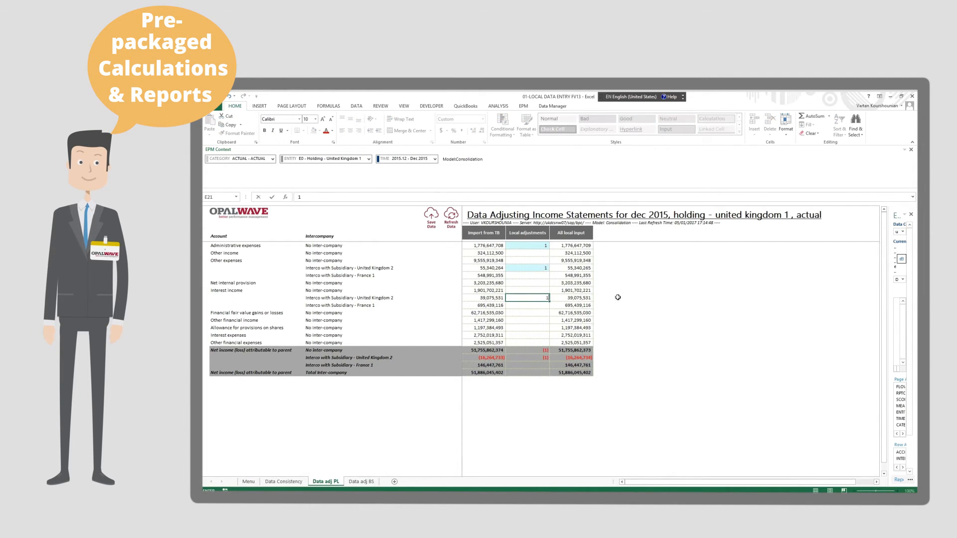
left_click(431, 216)
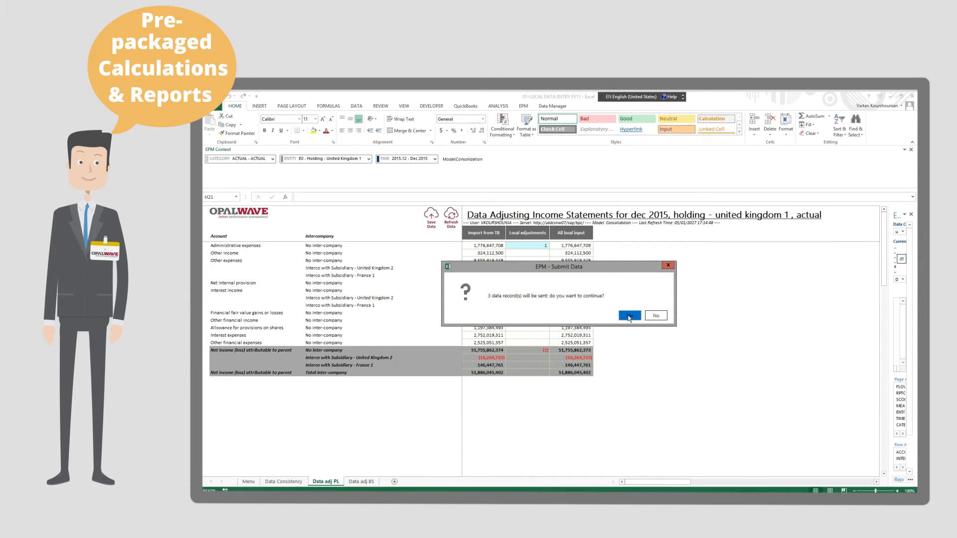
left_click(631, 315)
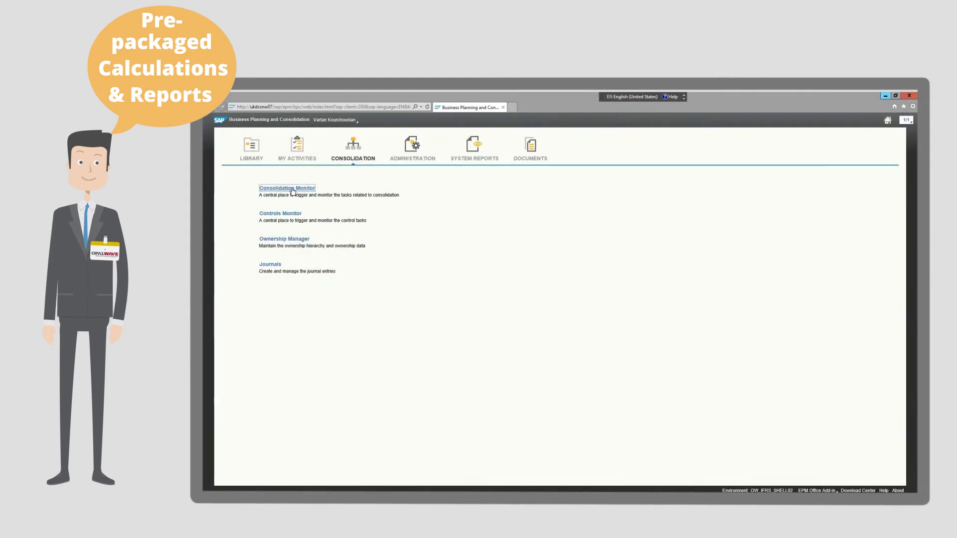
- Start a full (not incremental) consolidation run for the selected entity from the Consolidation Monitor
left_click(288, 187)
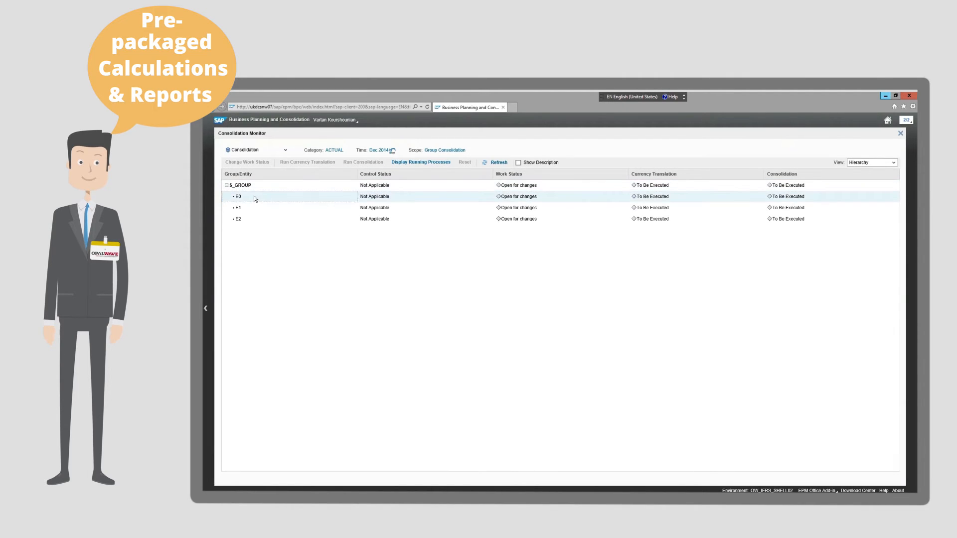
left_click(238, 218)
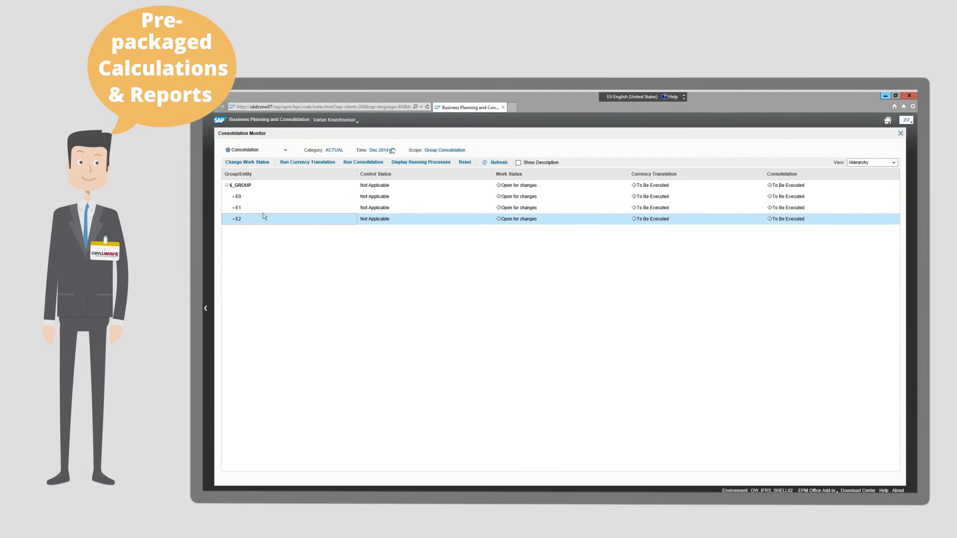
left_click(363, 161)
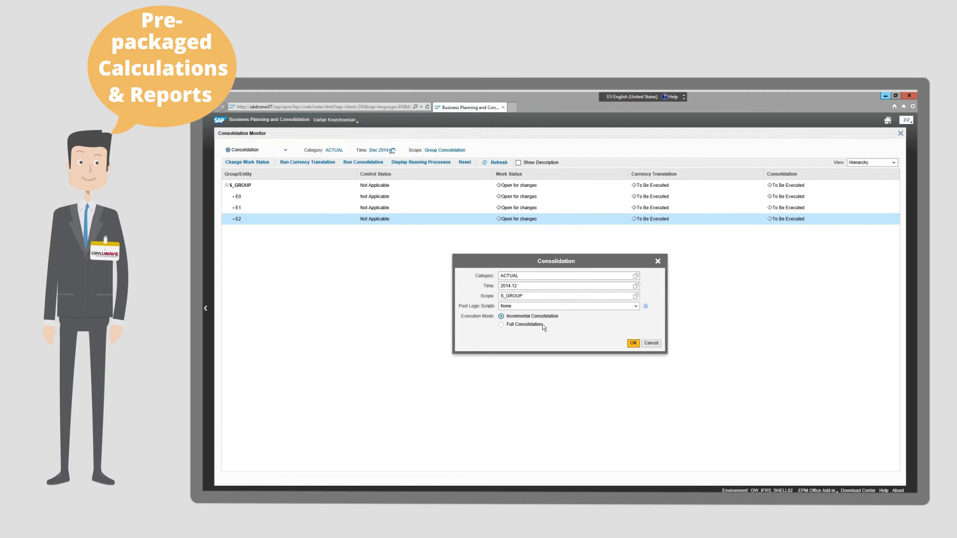
left_click(421, 161)
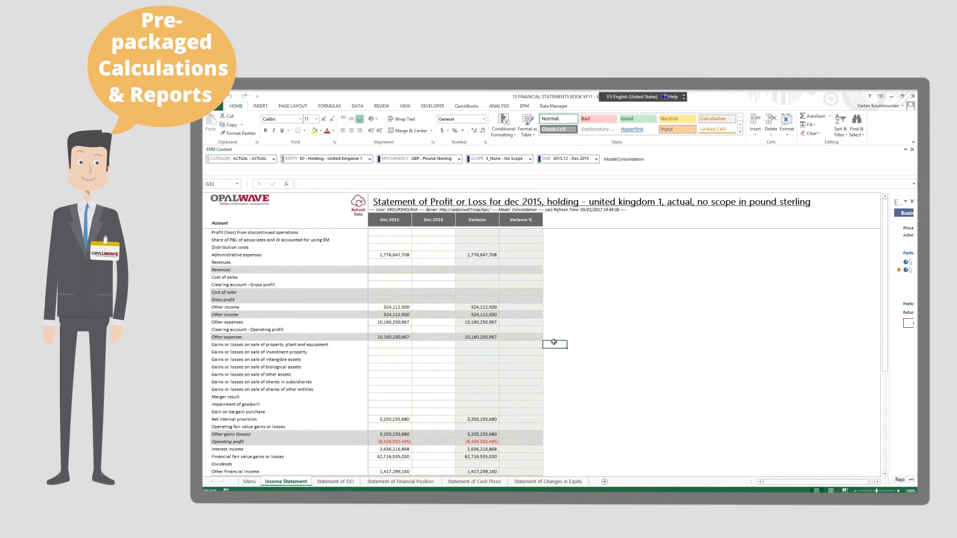
- View the OCI, Financial Position, Cash Flows and Changes in Equity statement sheets in turn
left_click(336, 482)
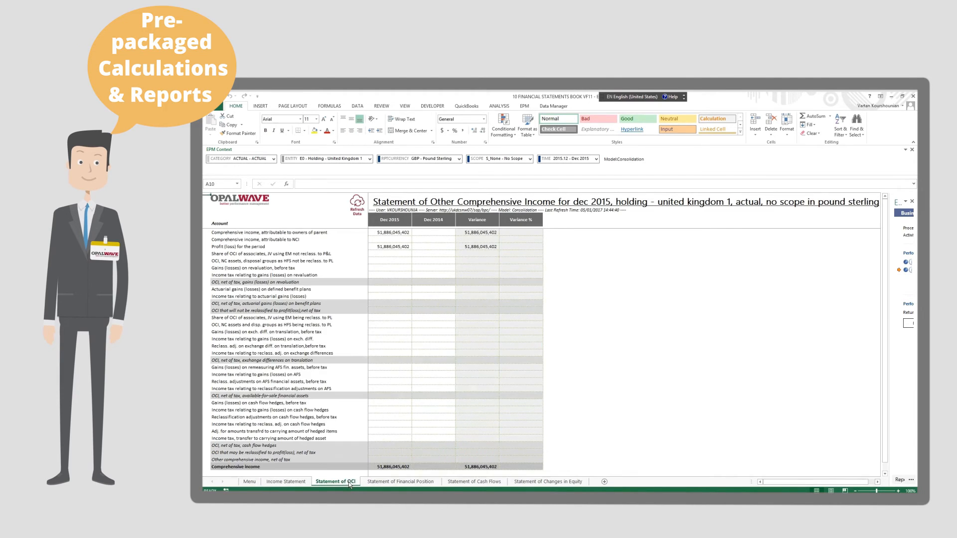
left_click(401, 481)
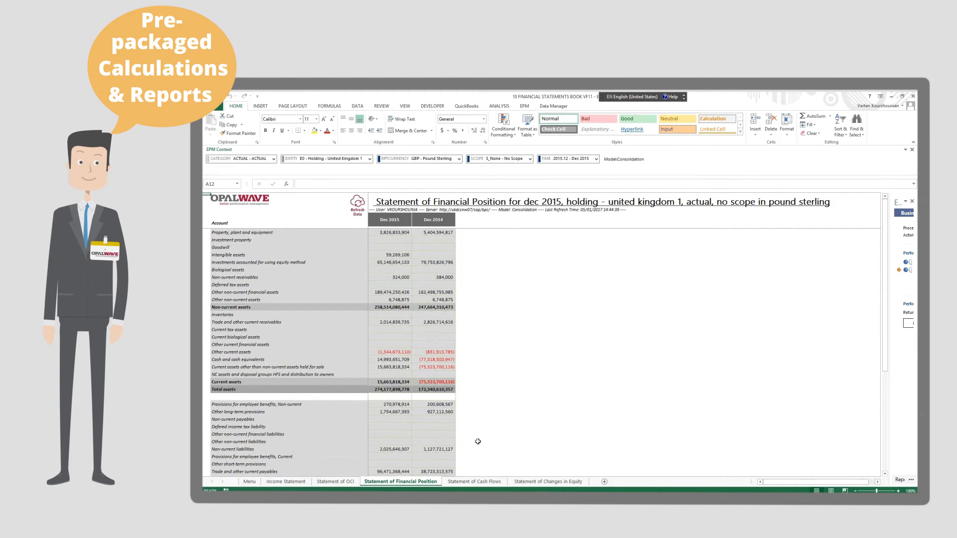
left_click(474, 481)
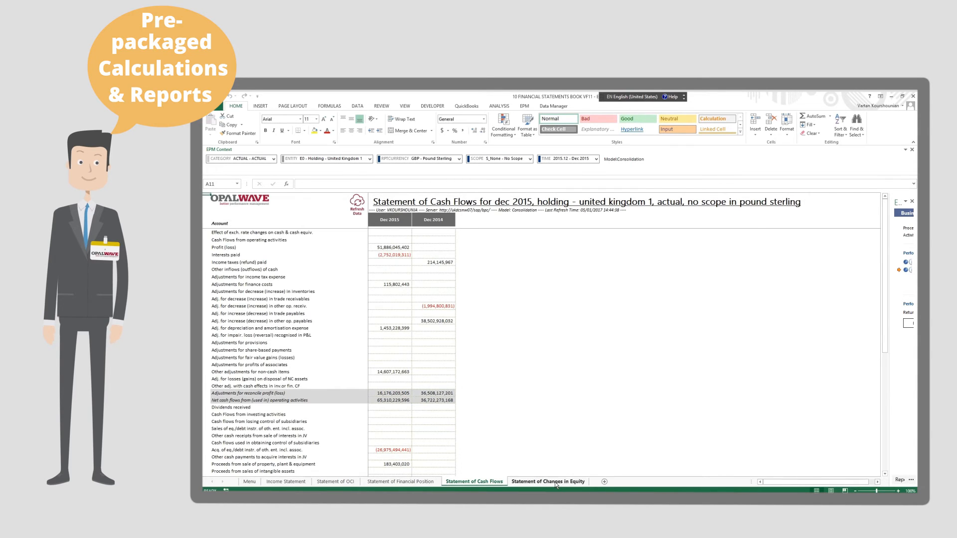
left_click(548, 482)
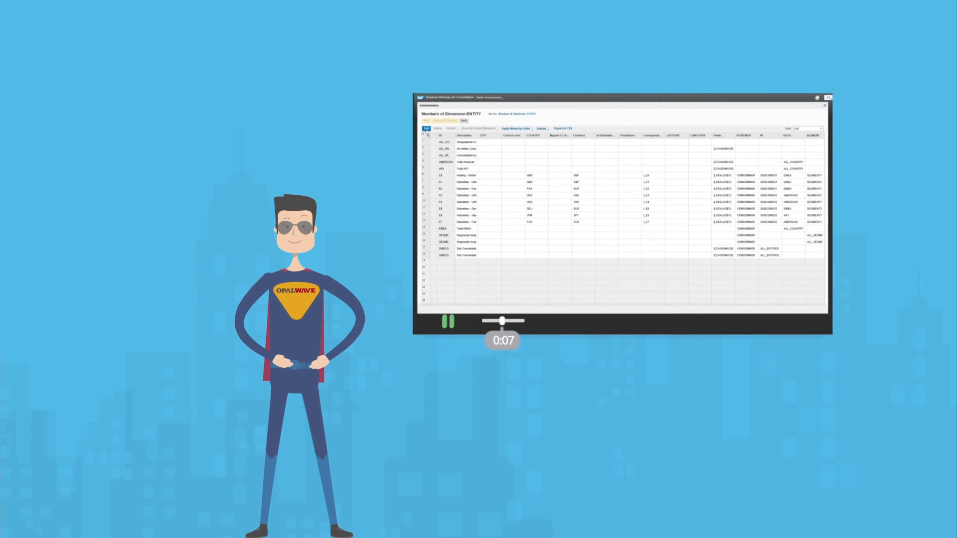
- Insert a new blank member row in the ENTITY dimension member list
left_click(424, 128)
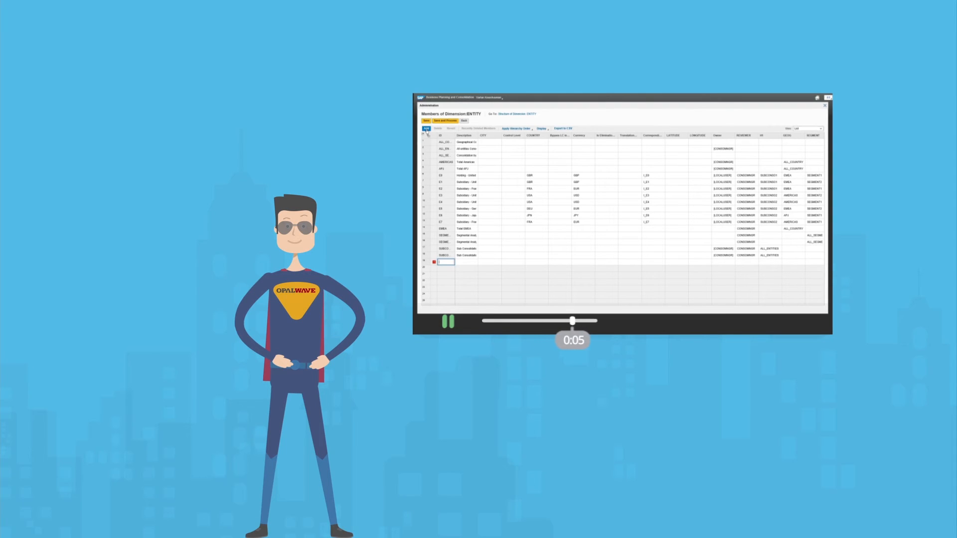